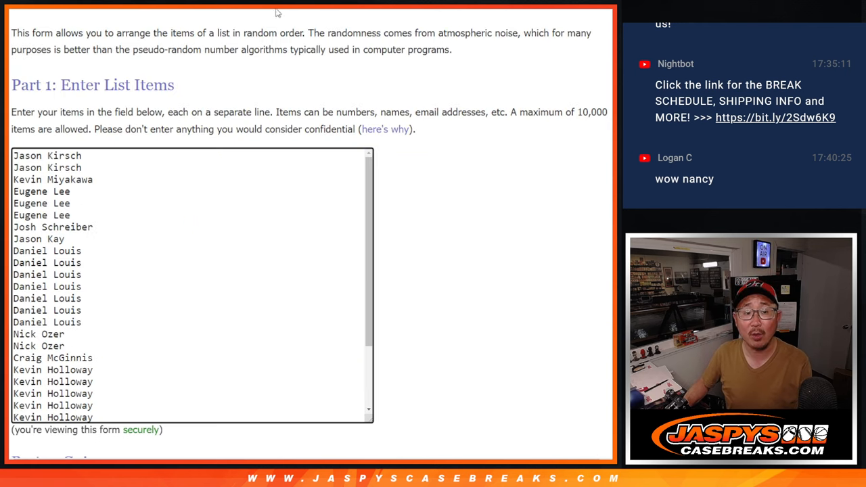
# Step: Shuffle the 30-name list three times, then reshuffle the 30-team list twice
pyautogui.scroll(-3)
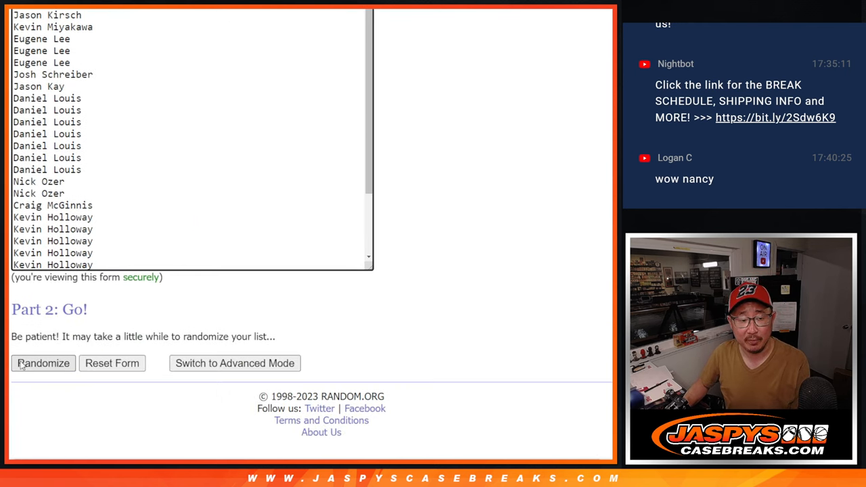
pyautogui.click(43, 364)
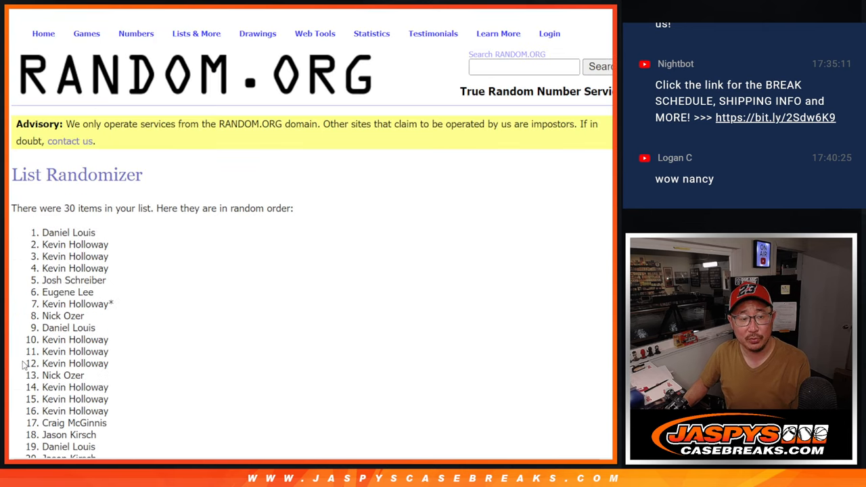
pyautogui.scroll(-3)
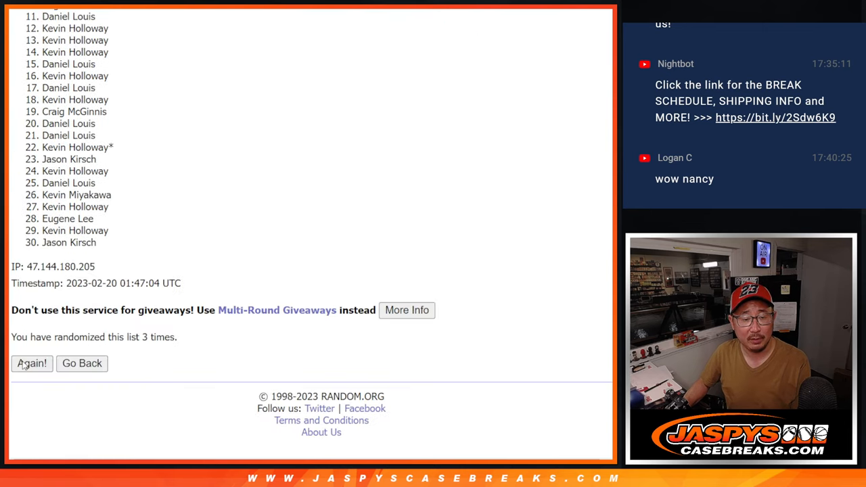
pyautogui.click(32, 363)
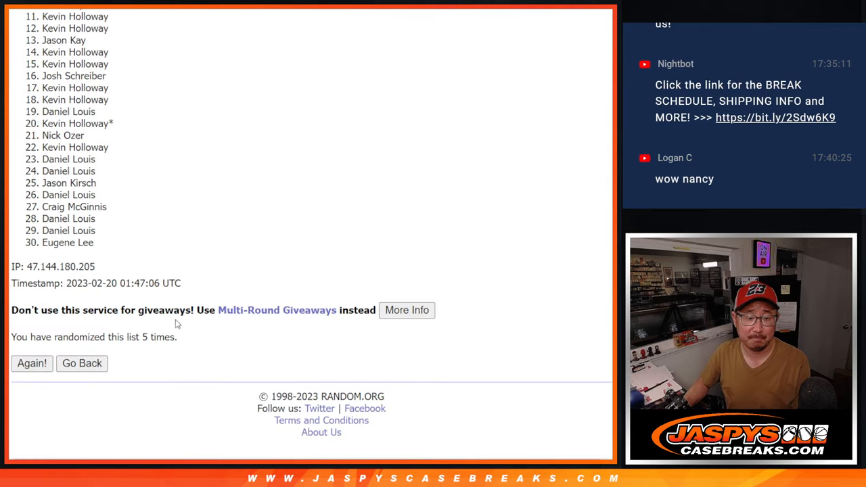
pyautogui.click(31, 363)
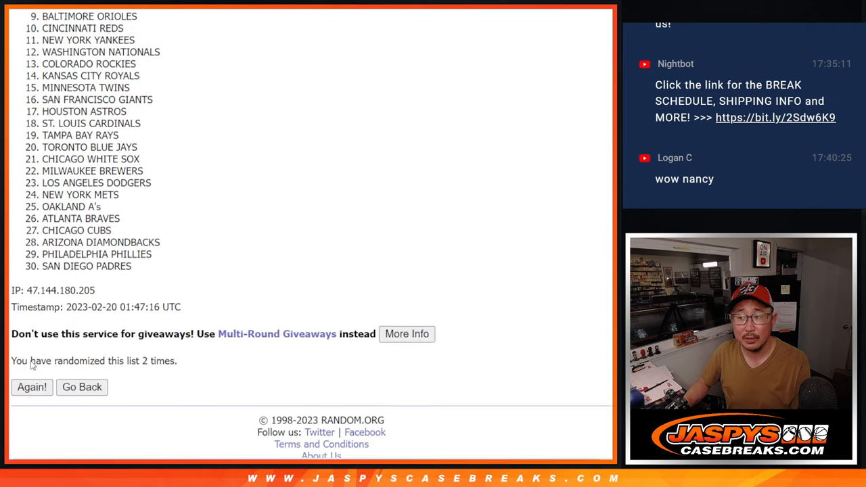
pyautogui.click(31, 387)
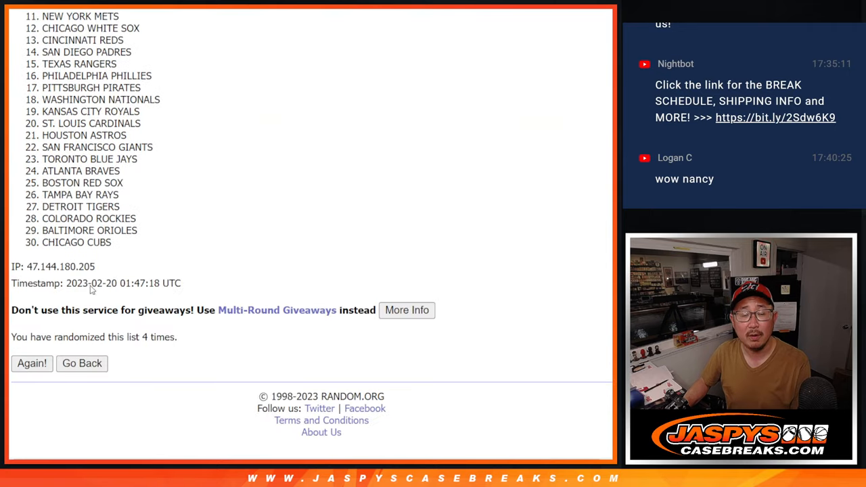
pyautogui.click(32, 363)
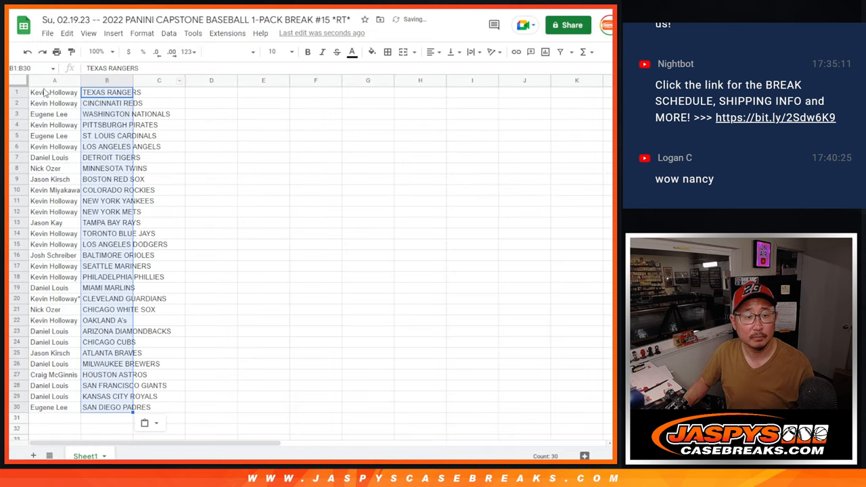
# Step: Set every cell of the pairings sheet to Cairo 12 and zoom to 150%
pyautogui.click(230, 52)
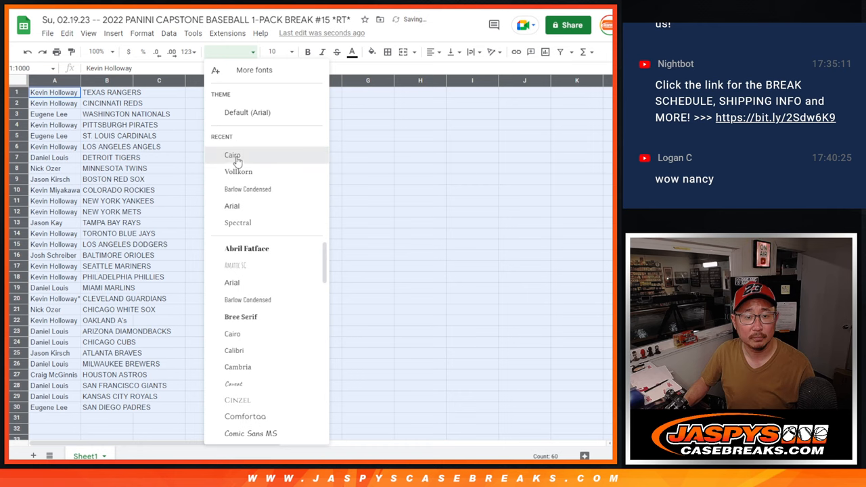
pyautogui.click(232, 155)
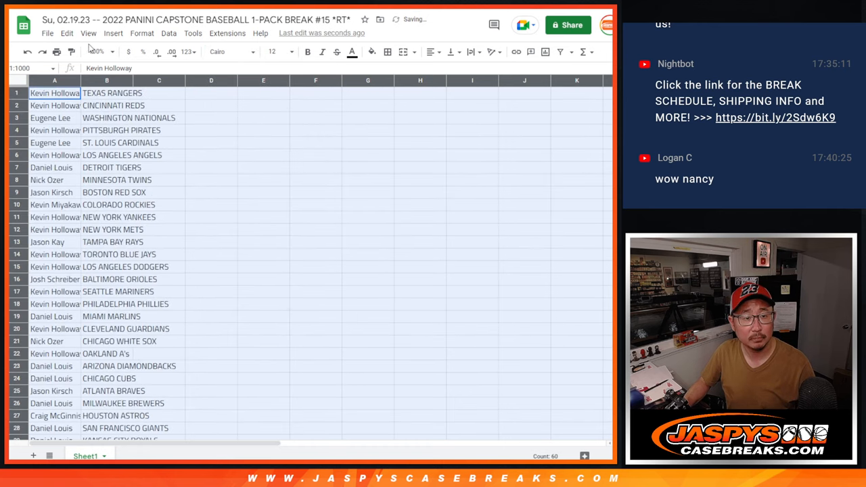
pyautogui.click(98, 52)
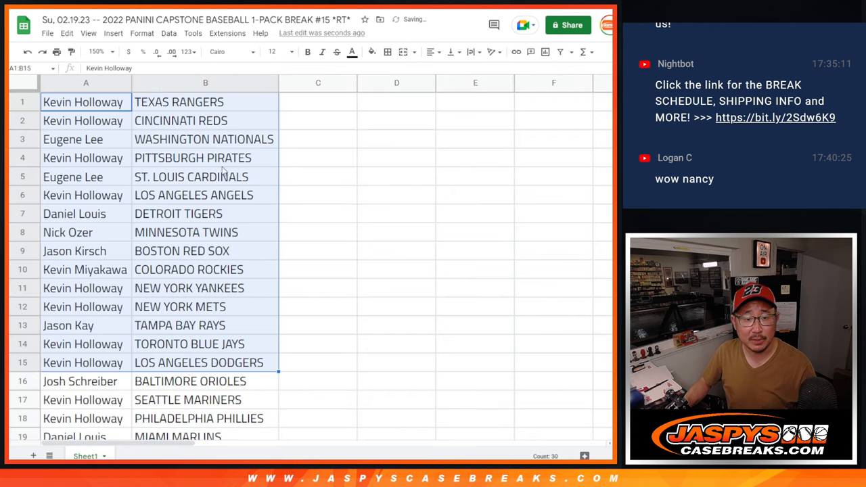
pyautogui.scroll(-3)
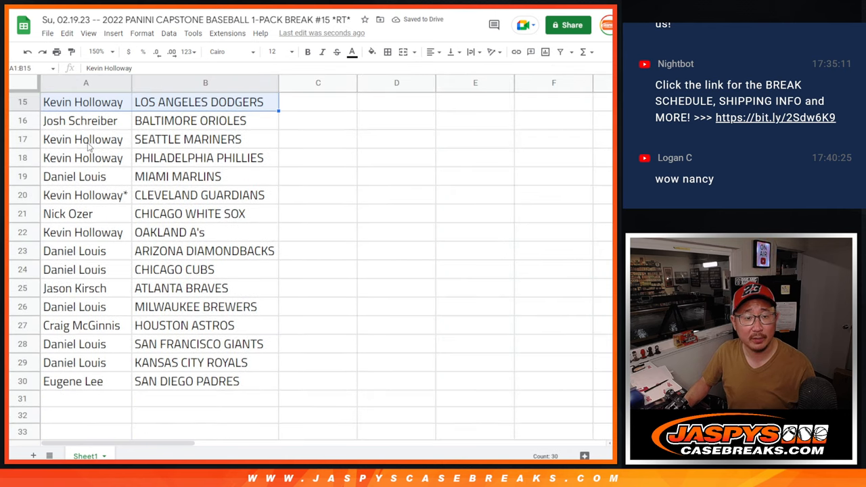
pyautogui.click(85, 121)
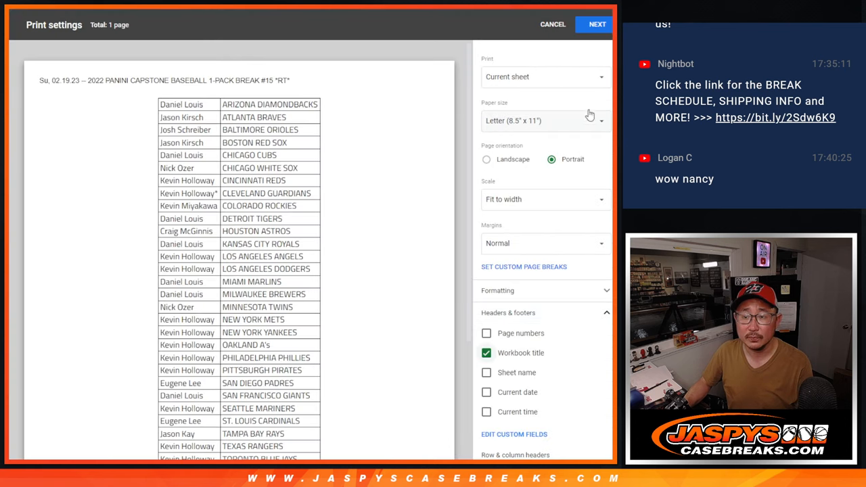
# Step: Bring up Print settings: current sheet, Letter, Portrait, fit to width, workbook title
pyautogui.click(597, 24)
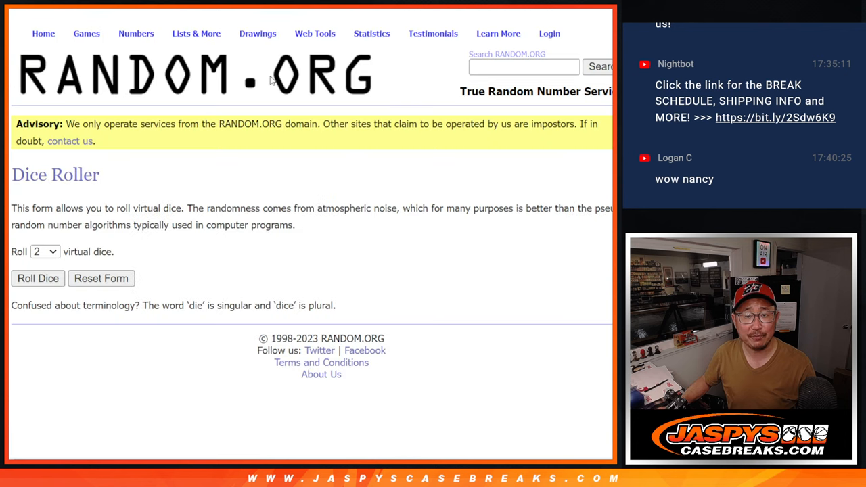
# Step: Randomize the pasted 30 names in List Randomizer, repeating until nine shuffles
pyautogui.click(37, 278)
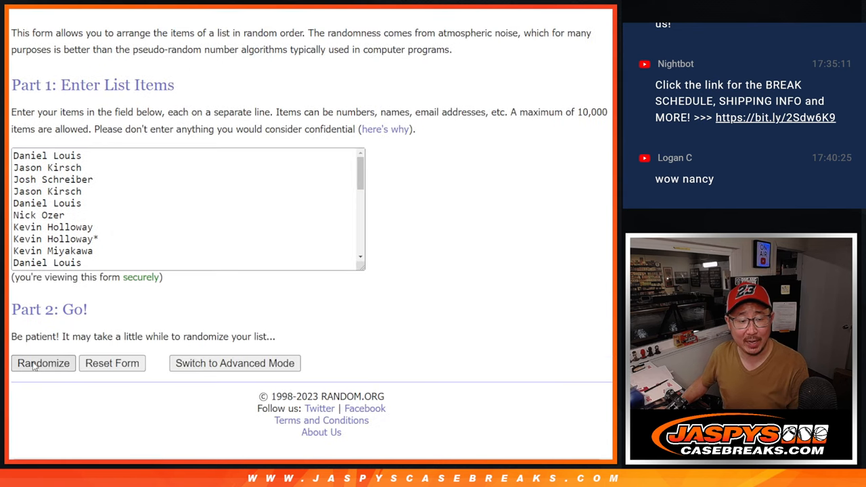
pyautogui.click(42, 364)
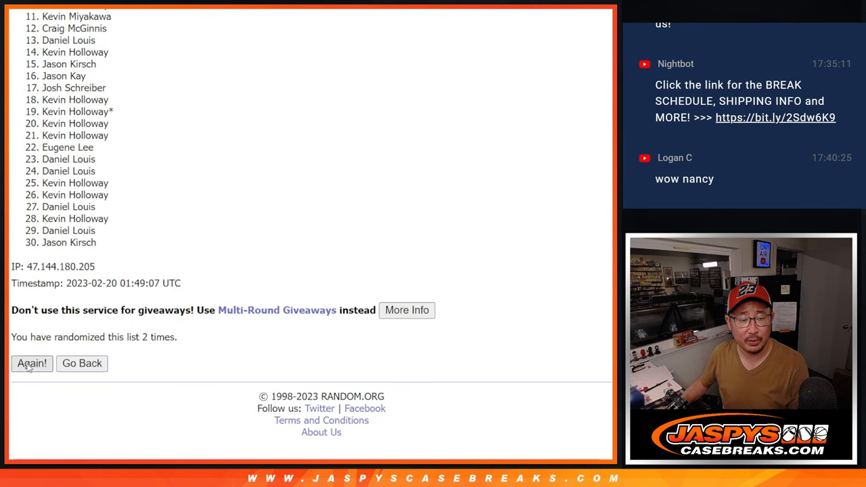
pyautogui.click(31, 364)
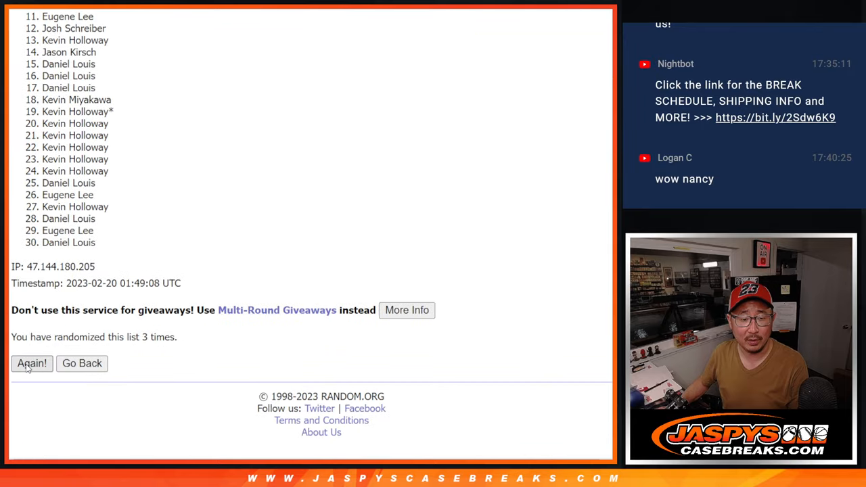
pyautogui.click(31, 363)
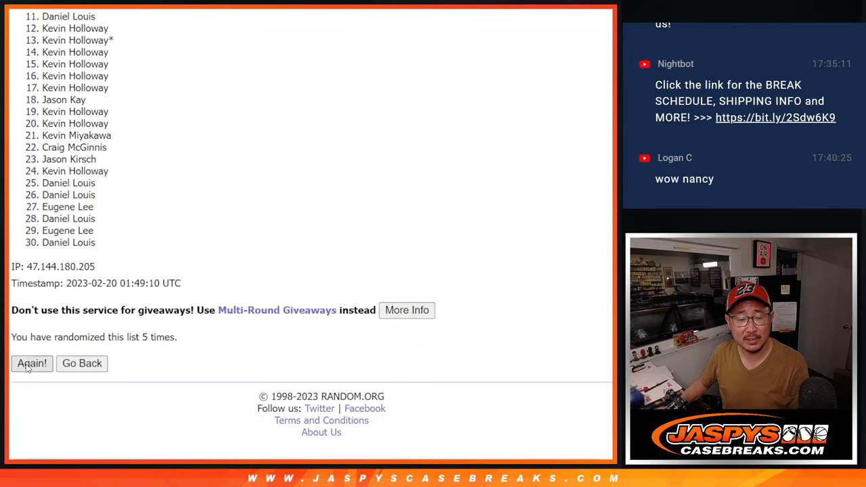
pyautogui.click(32, 363)
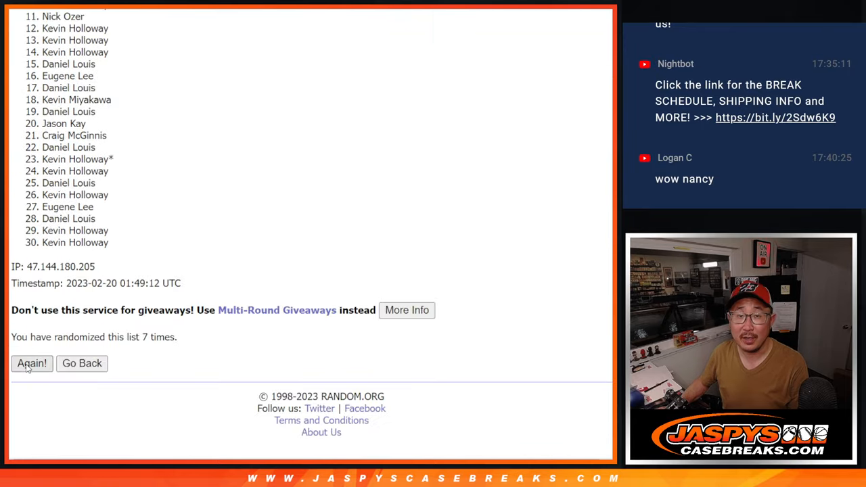
pyautogui.click(32, 363)
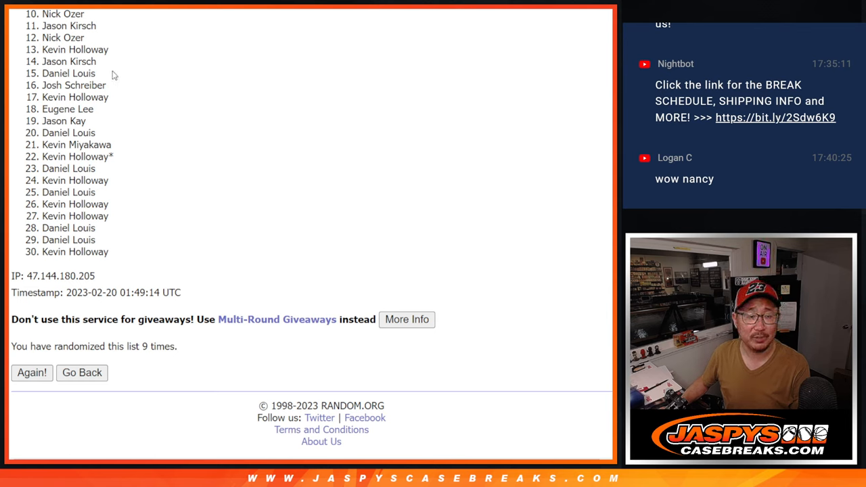
pyautogui.moveTo(274, 108)
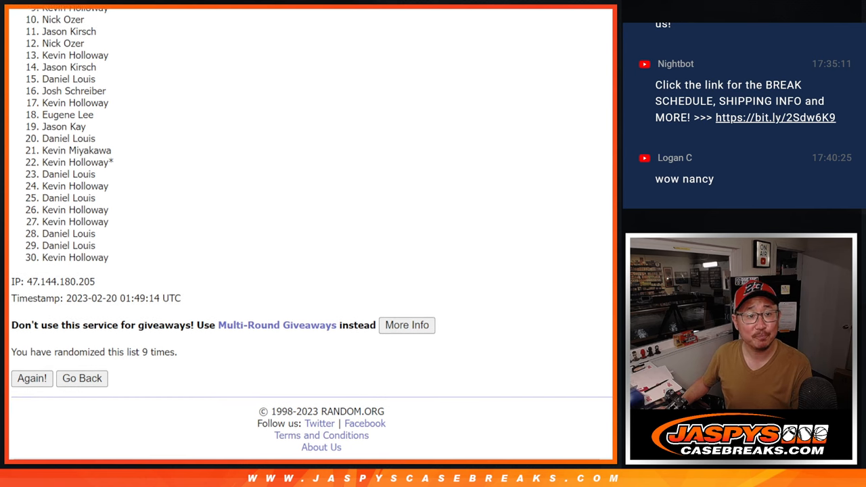
# Step: Scroll through the ninth shuffle's results to view the names from the top
pyautogui.scroll(-3)
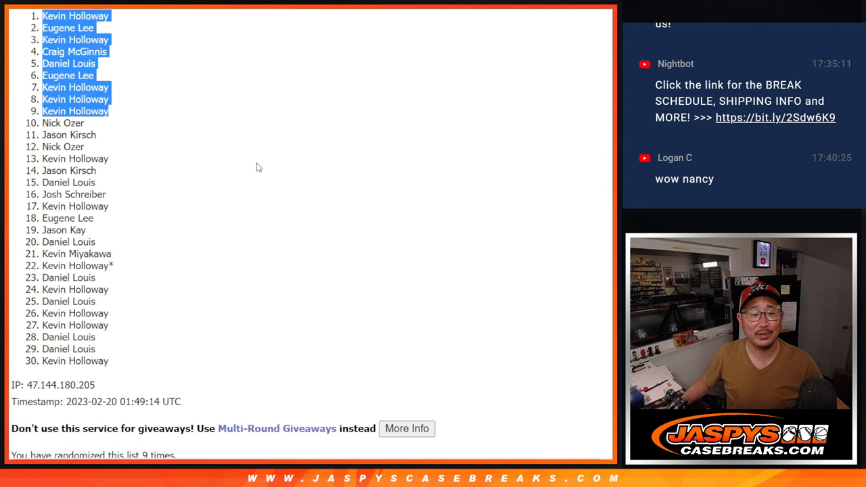
pyautogui.moveTo(260, 163)
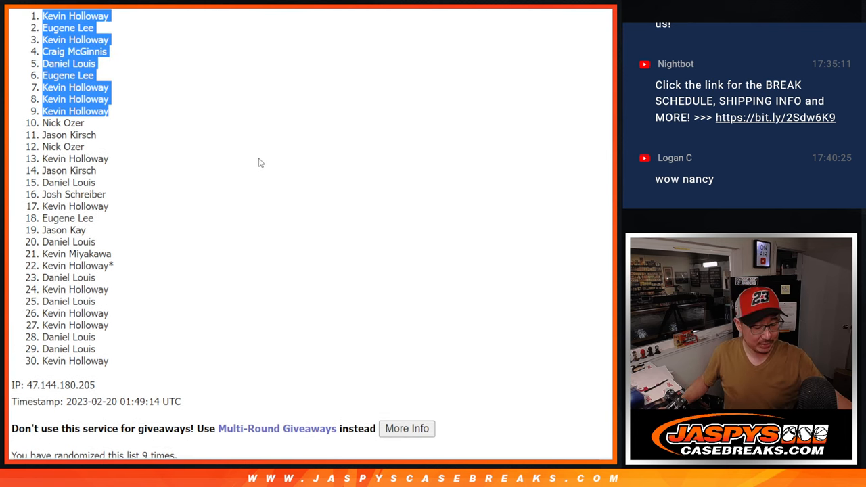
pyautogui.moveTo(257, 150)
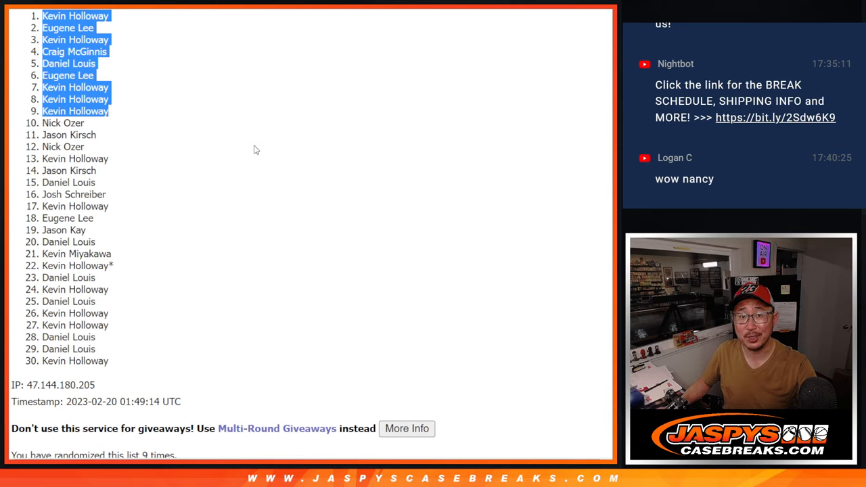